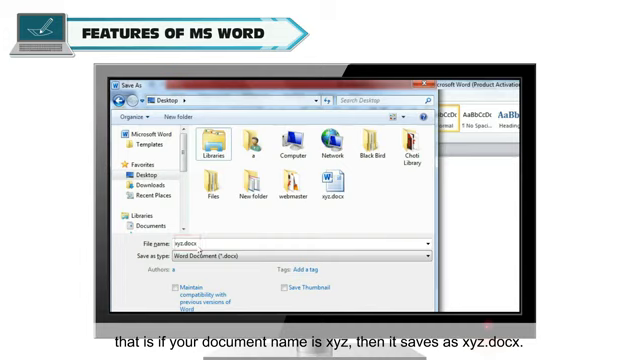
Step: Create a new blank document from the File menu's New options
left_click(327, 185)
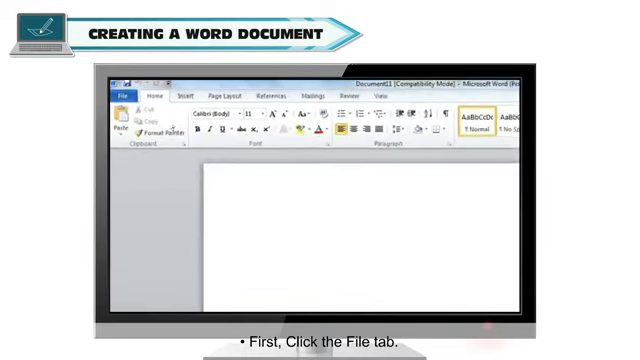
left_click(121, 99)
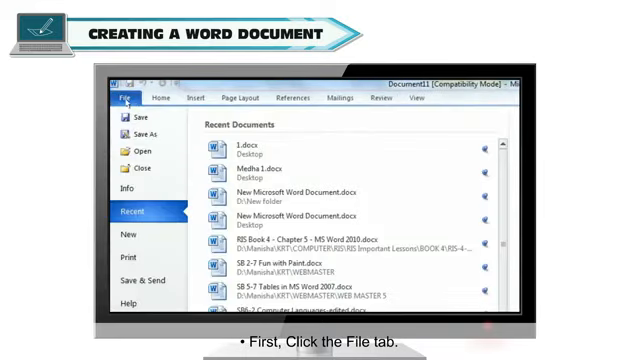
left_click(129, 235)
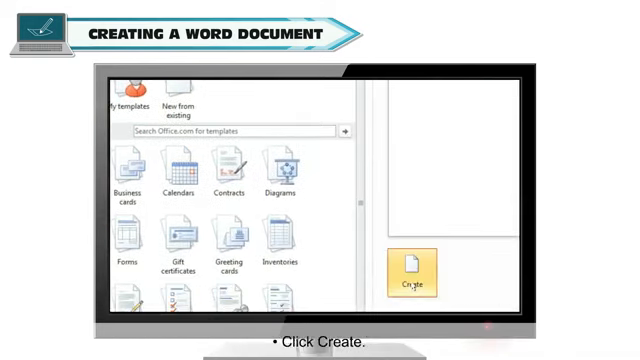
left_click(408, 275)
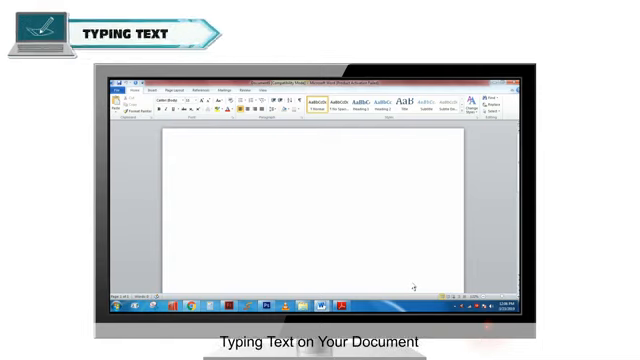
Step: Type the word 'This' at the top of the blank page
left_click(205, 155)
type("th")
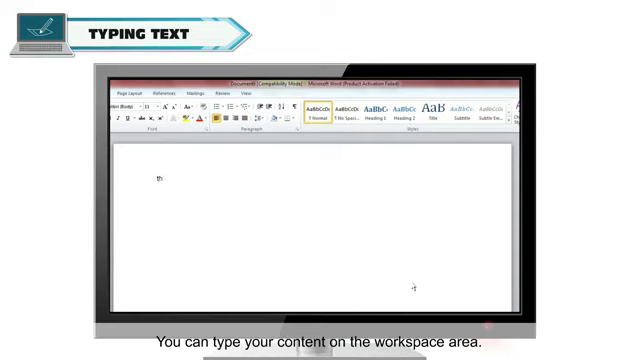
type("This")
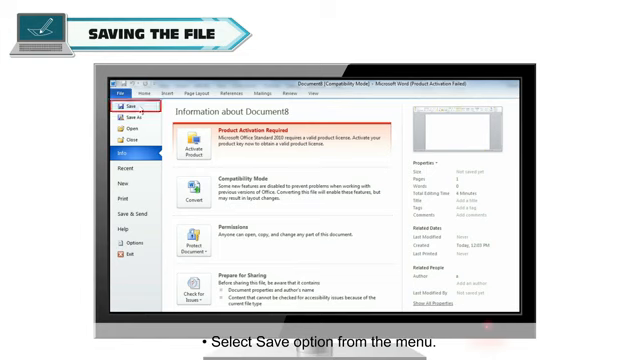
Step: Save the document to the Desktop as ABC.docx and reopen it from there
left_click(99, 103)
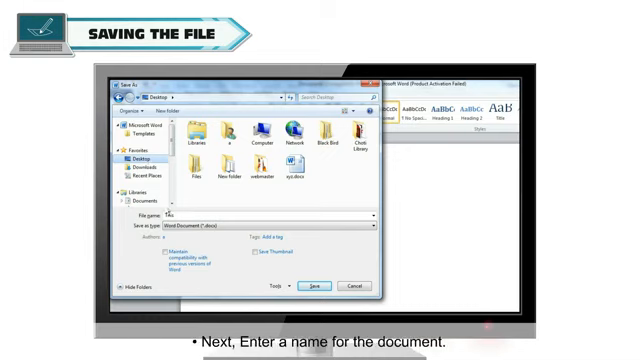
type("ABC")
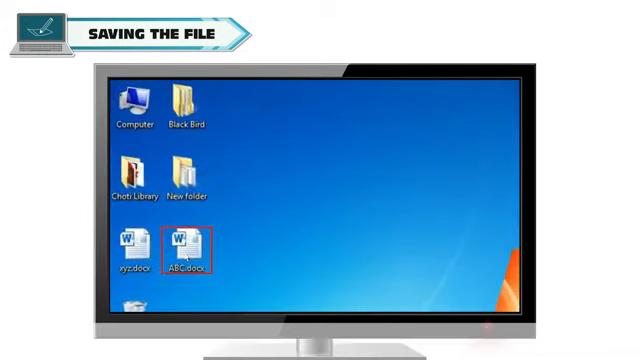
double_click(183, 247)
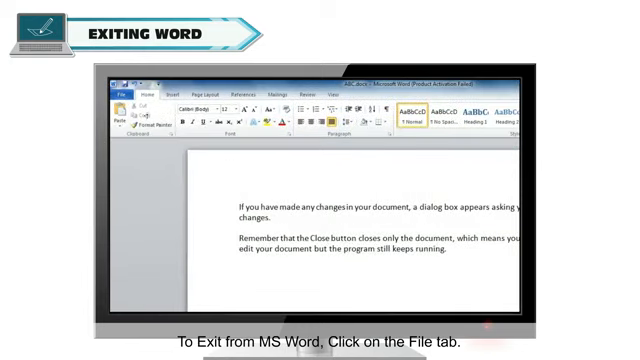
Step: Exit Word entirely with Alt+F4
left_click(118, 93)
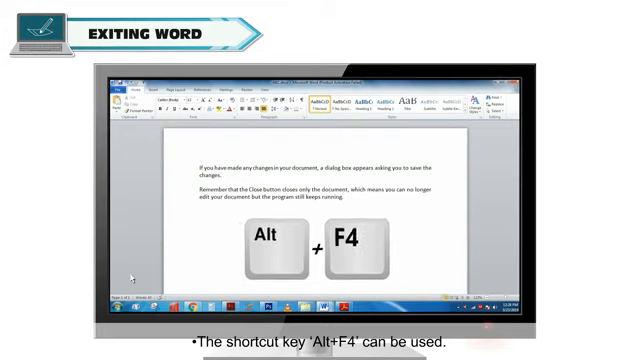
key("alt+f4")
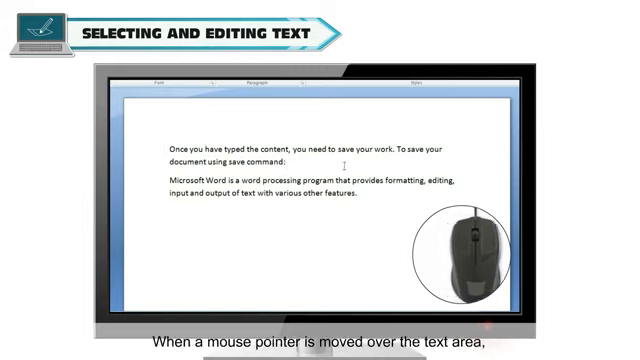
mouse_move(343, 157)
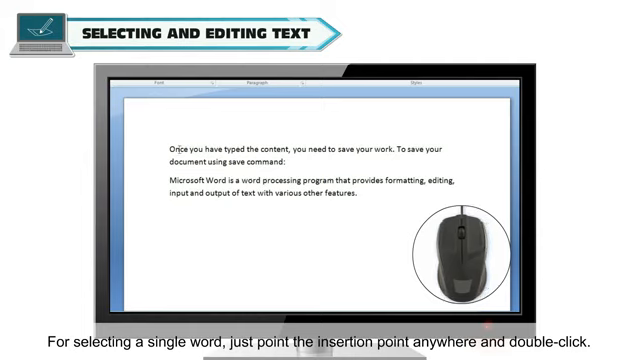
Step: Select a single word, then a whole sentence, in the saving-work paragraph
double_click(178, 148)
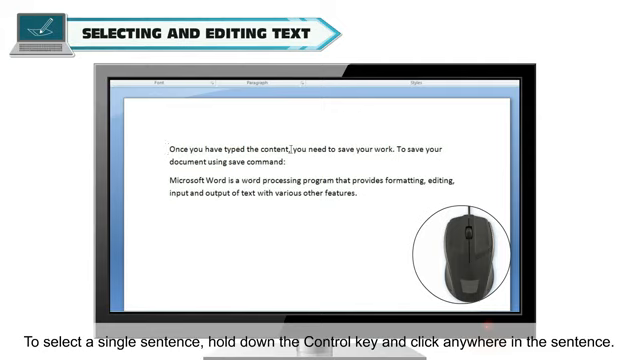
key("ctrl")
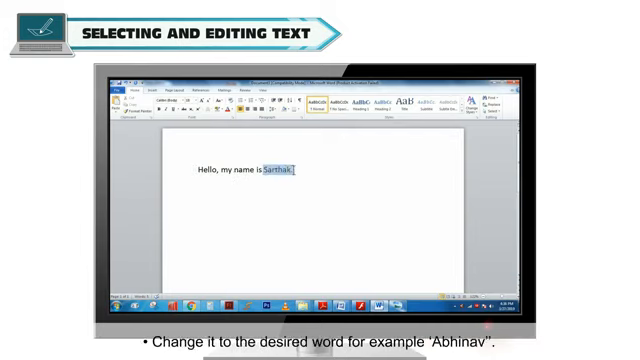
Step: Replace the selected name Sarthak with 'Abhin' in the greeting line
type("Abhin")
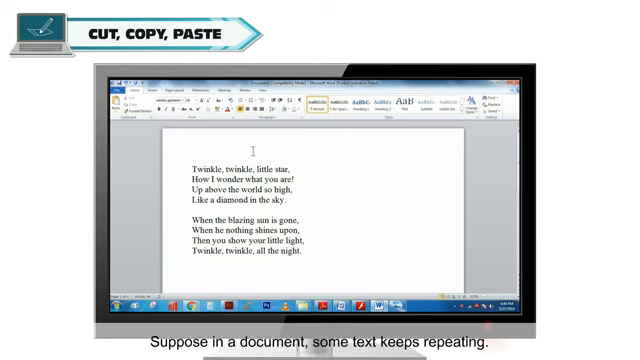
Step: Select the first Twinkle stanza and copy it to the clipboard
left_click_drag(192, 166, 297, 166)
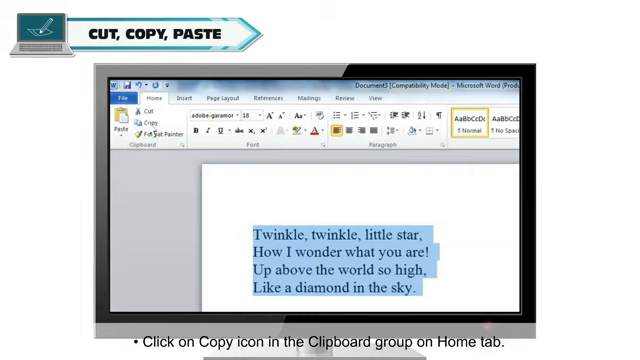
left_click(143, 123)
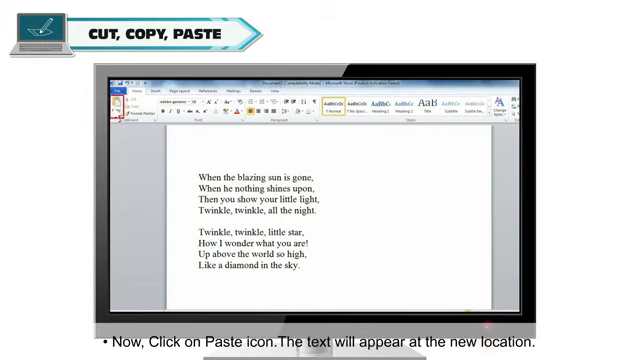
Step: Paste the copied first stanza after the blazing sun stanza
left_click(112, 103)
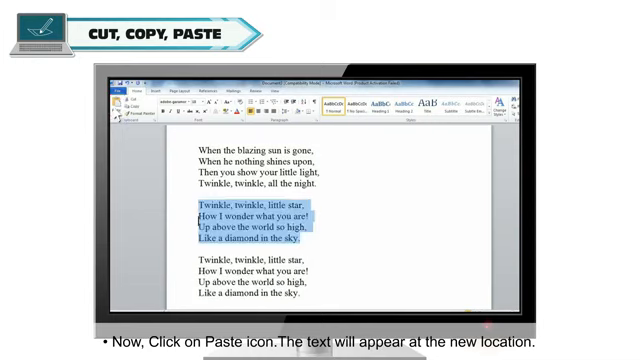